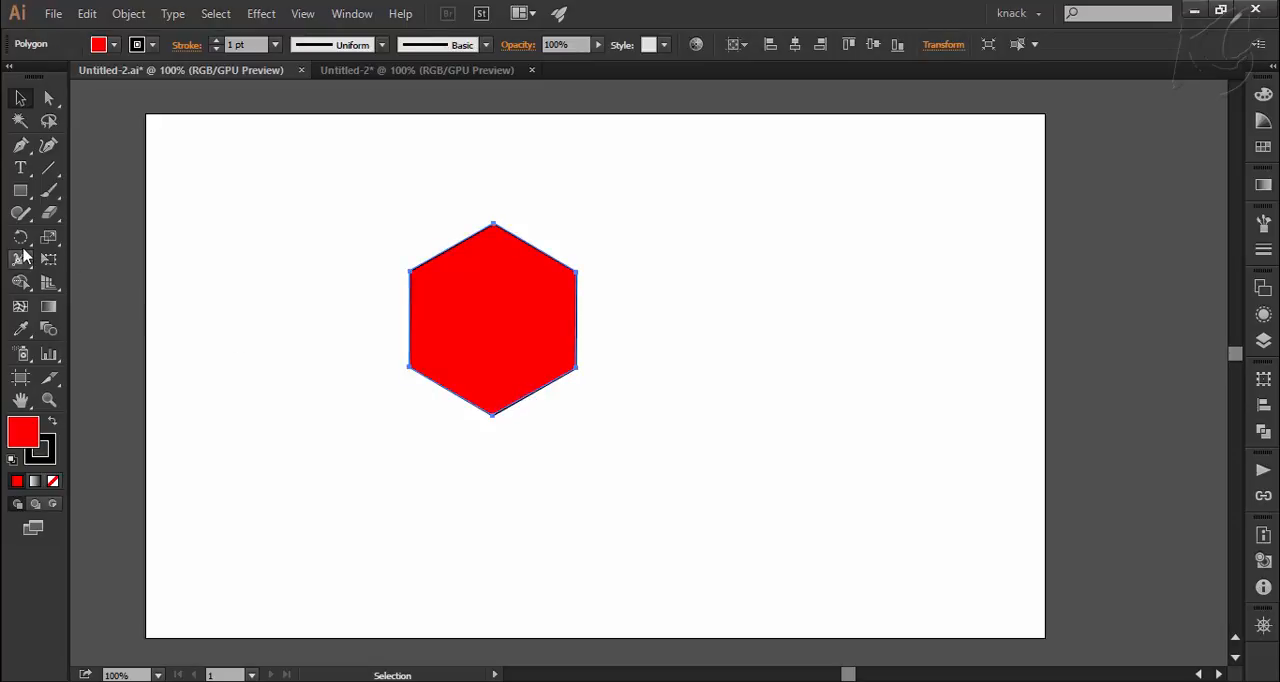
With the Rotate tool, spin the red hexagon about its centre and back to upright
{"action": "left_click", "coordinate": [21, 239]}
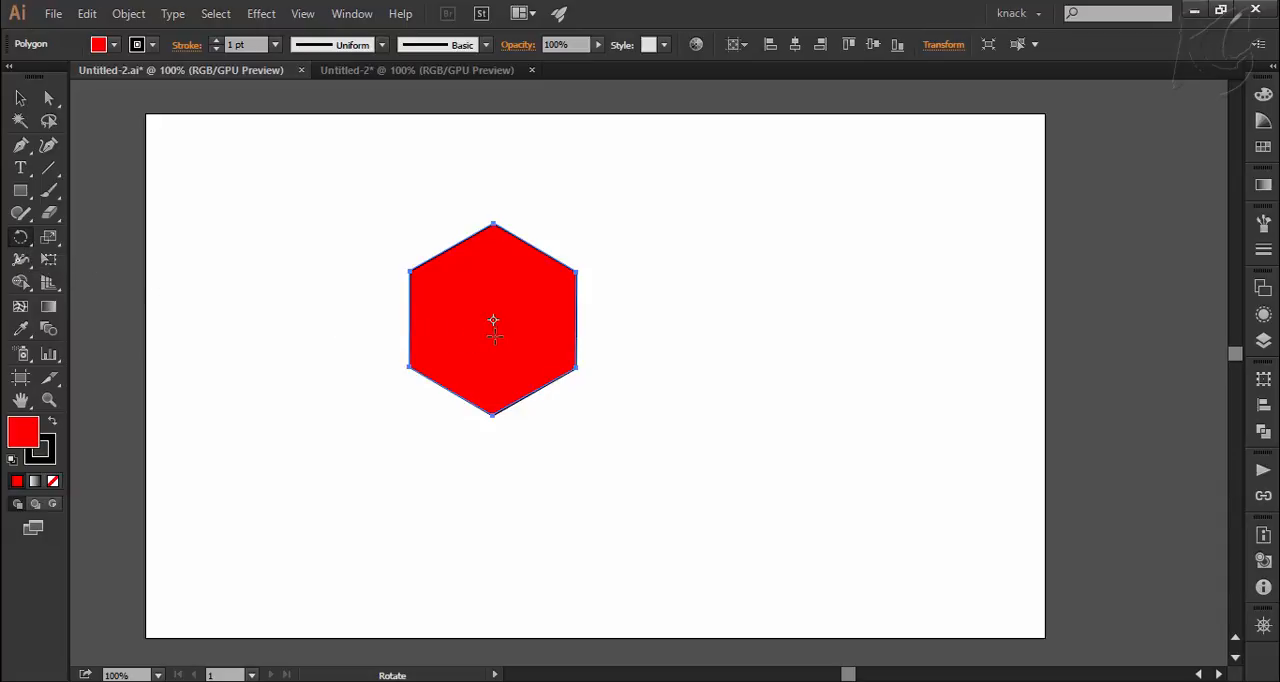
{"action": "mouse_move", "coordinate": [553, 230]}
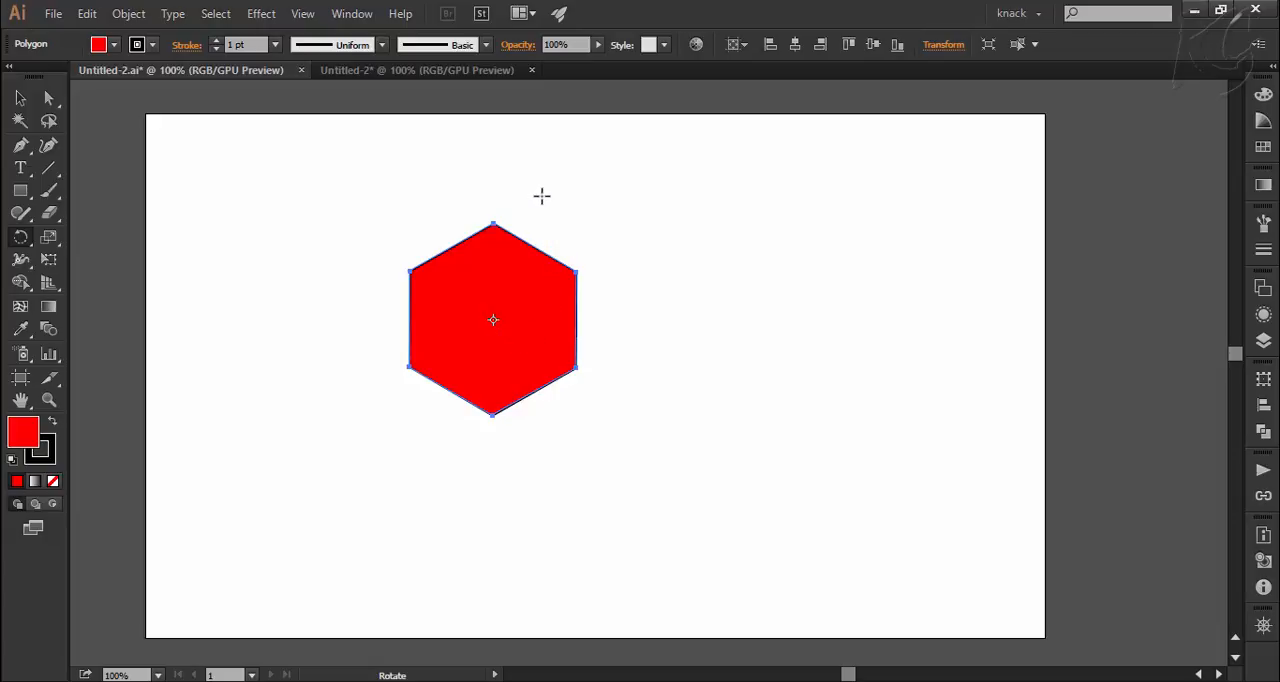
{"action": "mouse_move", "coordinate": [510, 171]}
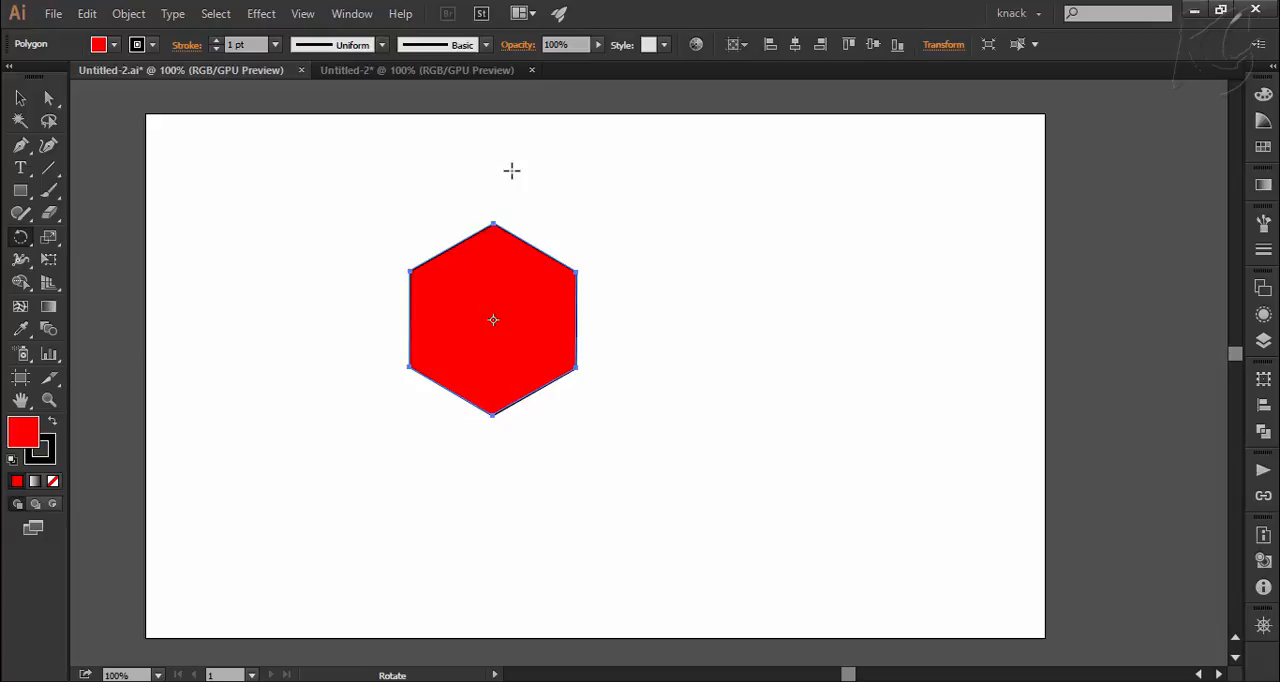
{"action": "left_click_drag", "start_coordinate": [511, 171], "coordinate": [566, 192]}
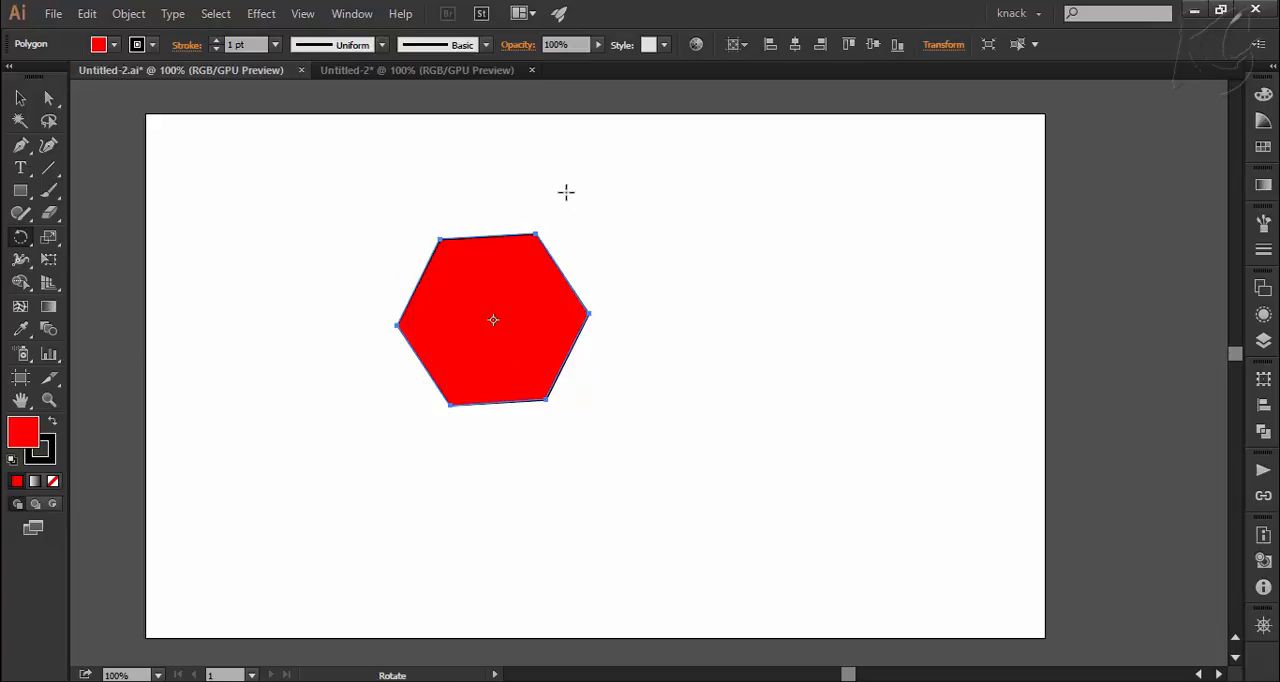
{"action": "left_click_drag", "start_coordinate": [565, 192], "coordinate": [604, 217]}
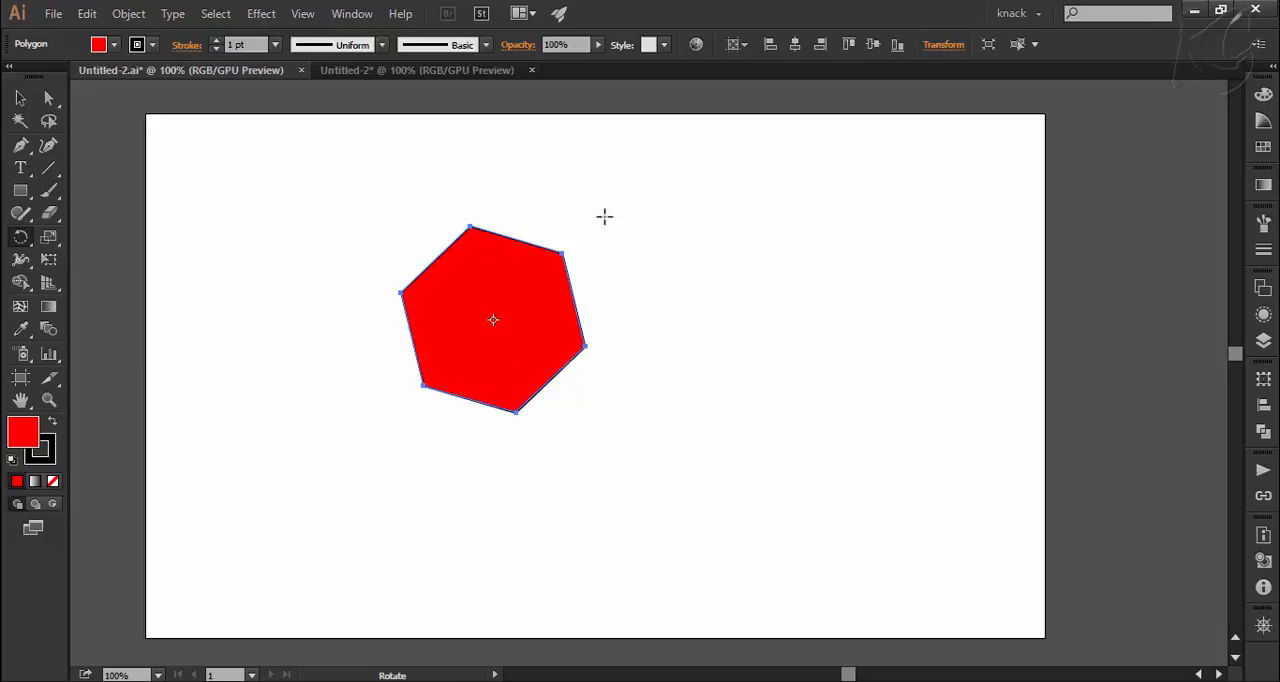
{"action": "left_click_drag", "start_coordinate": [604, 217], "coordinate": [507, 184]}
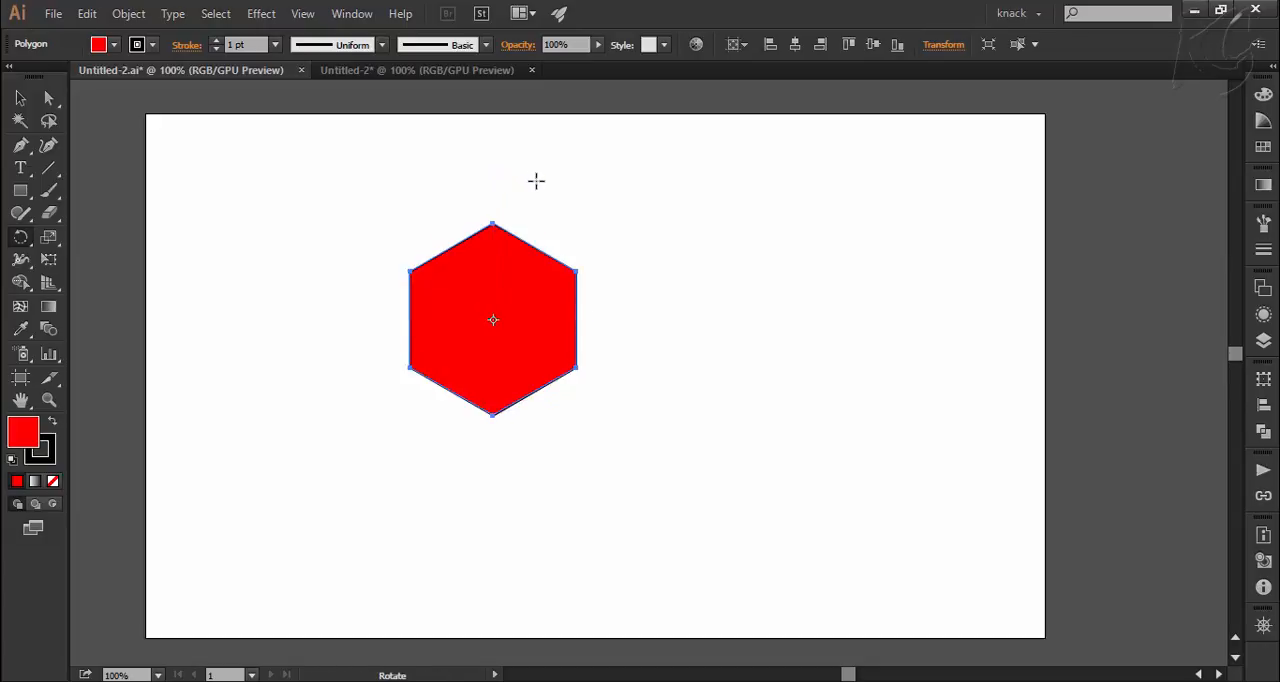
{"action": "mouse_move", "coordinate": [578, 377]}
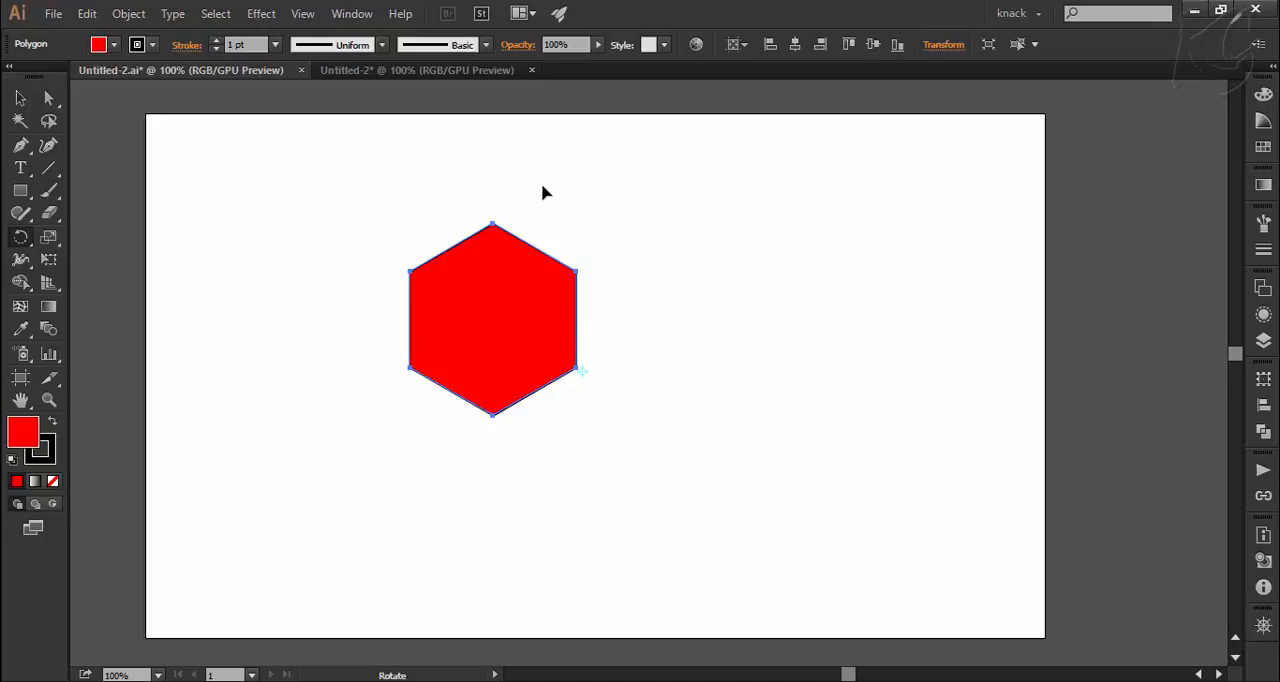
Move the hexagon's rotation pivot from its centre to the lower-right corner
{"action": "left_click_drag", "start_coordinate": [545, 193], "coordinate": [623, 186]}
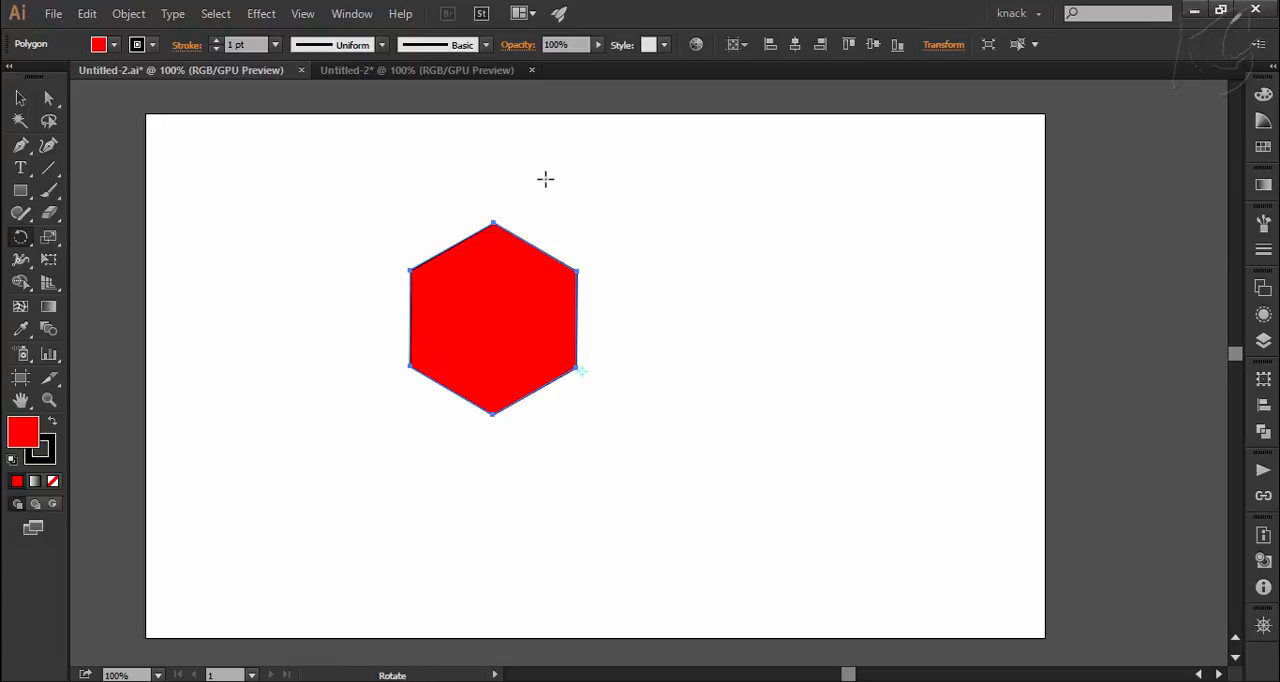
{"action": "mouse_move", "coordinate": [472, 219]}
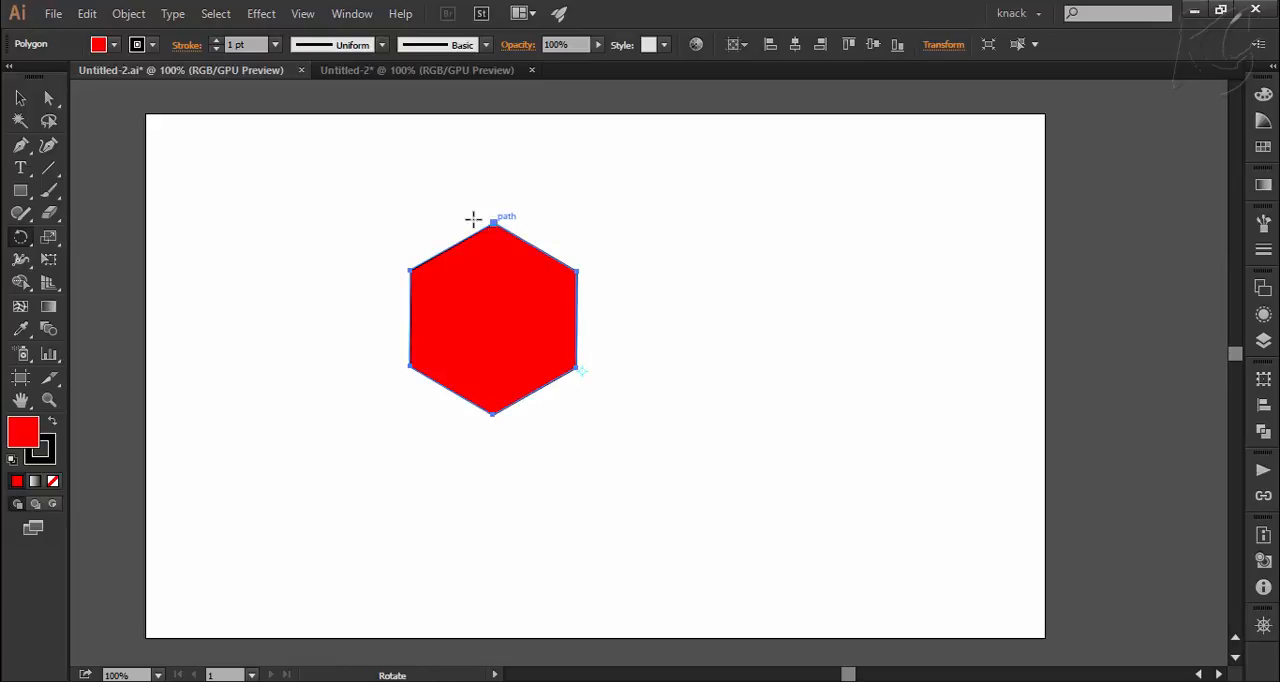
{"action": "mouse_move", "coordinate": [22, 240]}
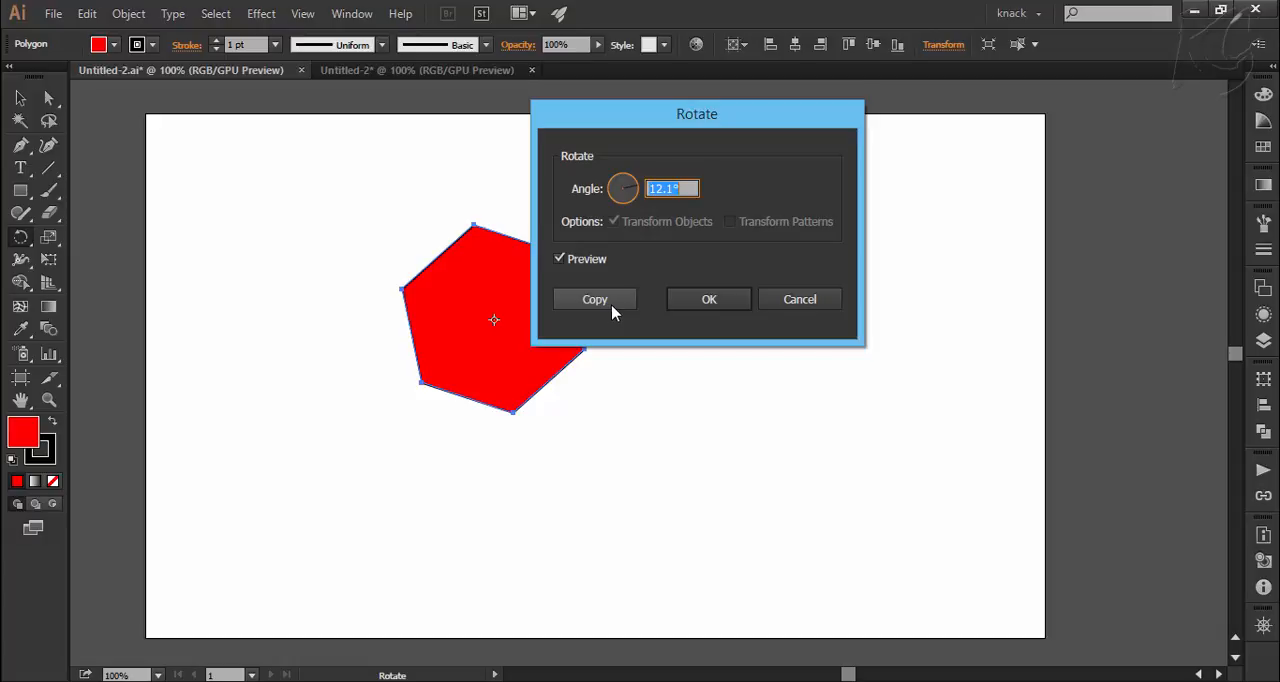
{"action": "mouse_move", "coordinate": [619, 318]}
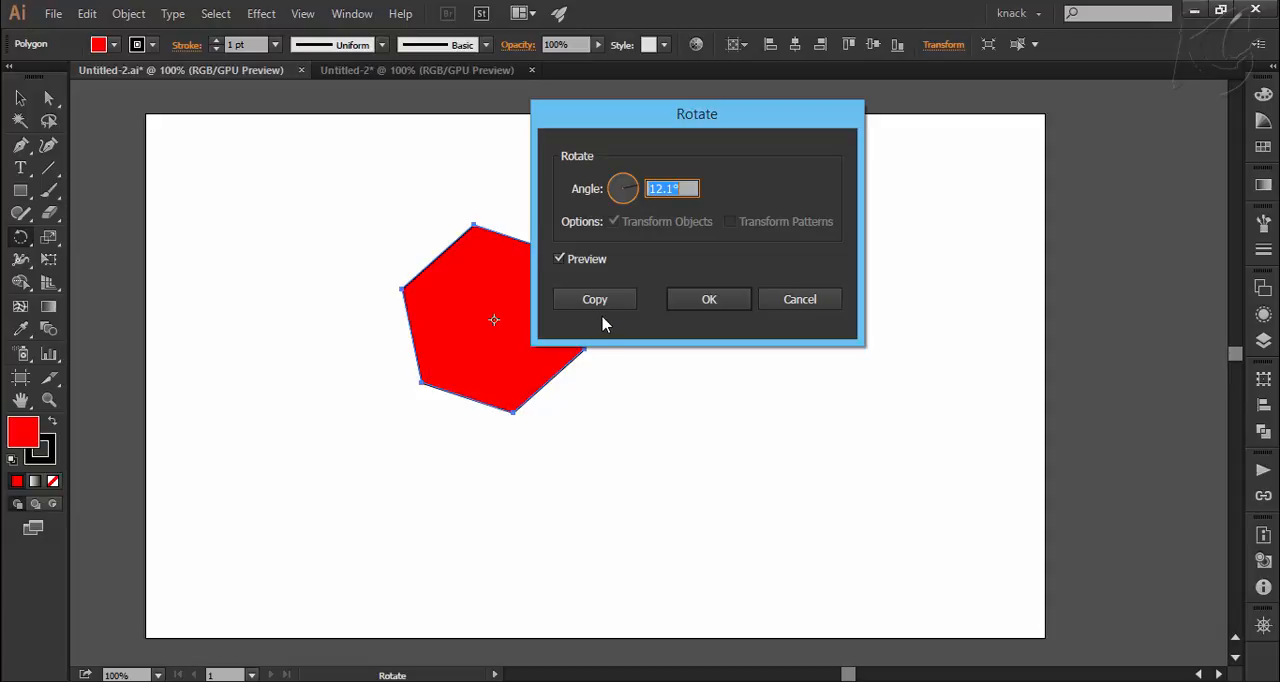
{"action": "mouse_move", "coordinate": [499, 330]}
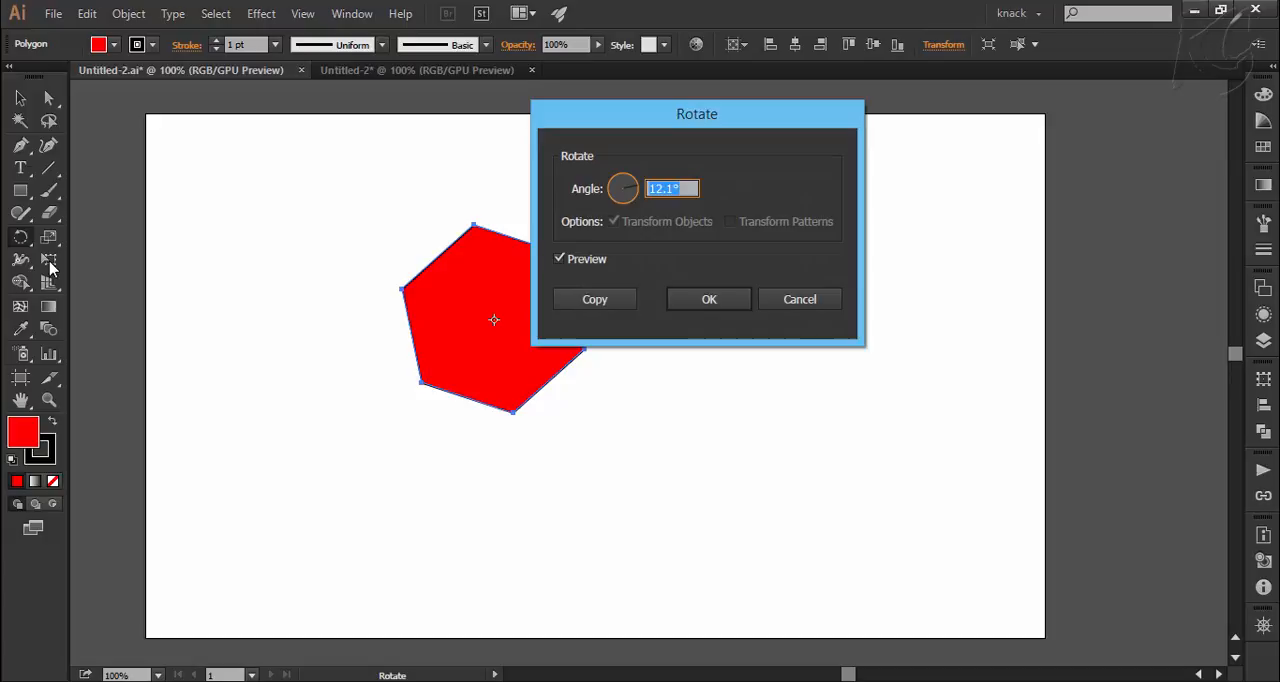
{"action": "mouse_move", "coordinate": [404, 380]}
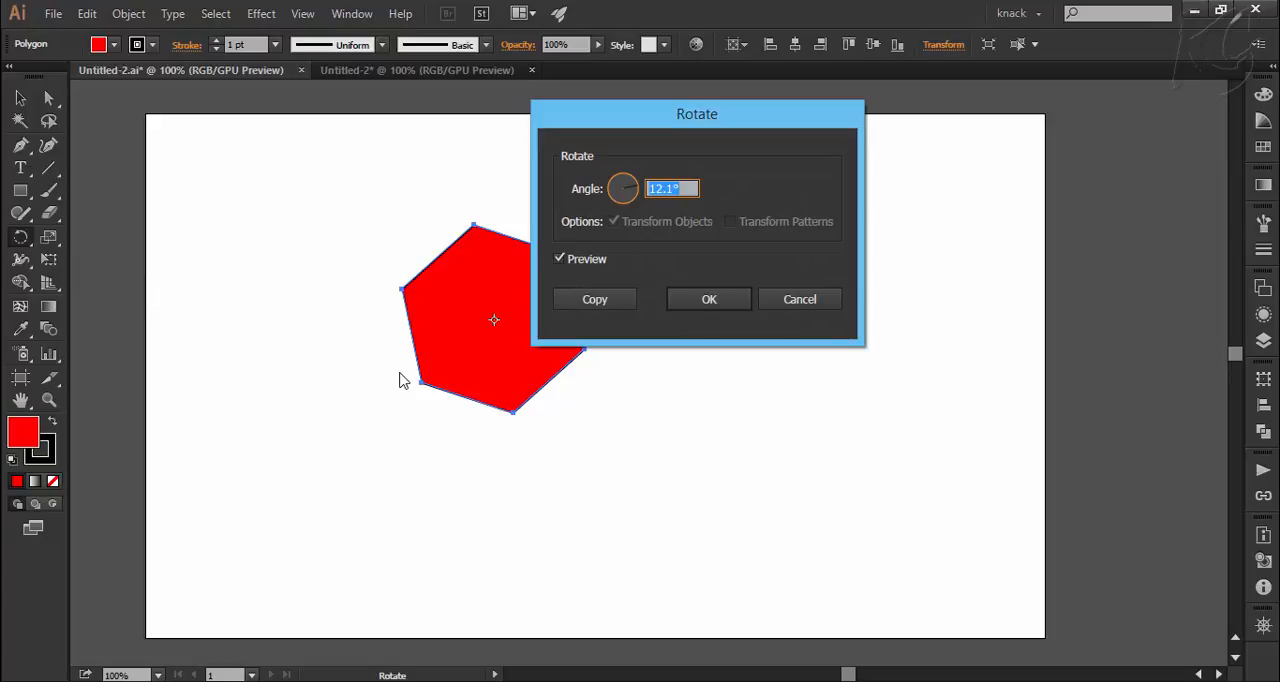
{"action": "mouse_move", "coordinate": [442, 370]}
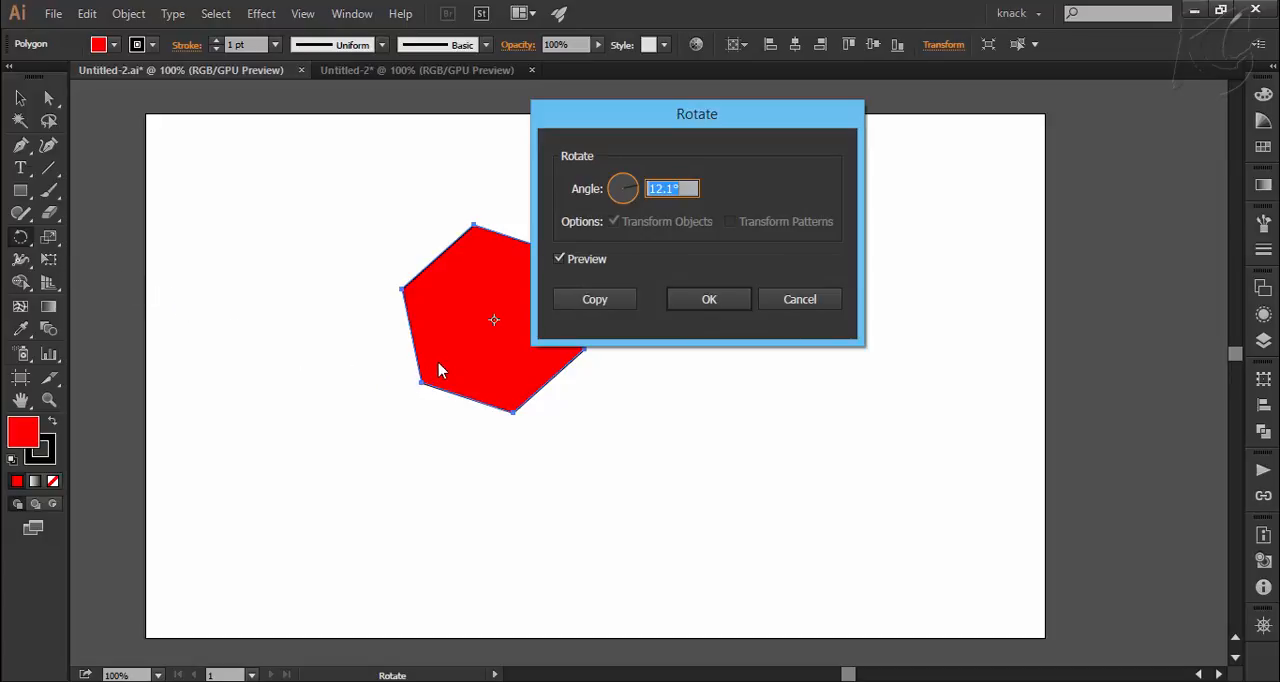
{"action": "left_click", "coordinate": [708, 299]}
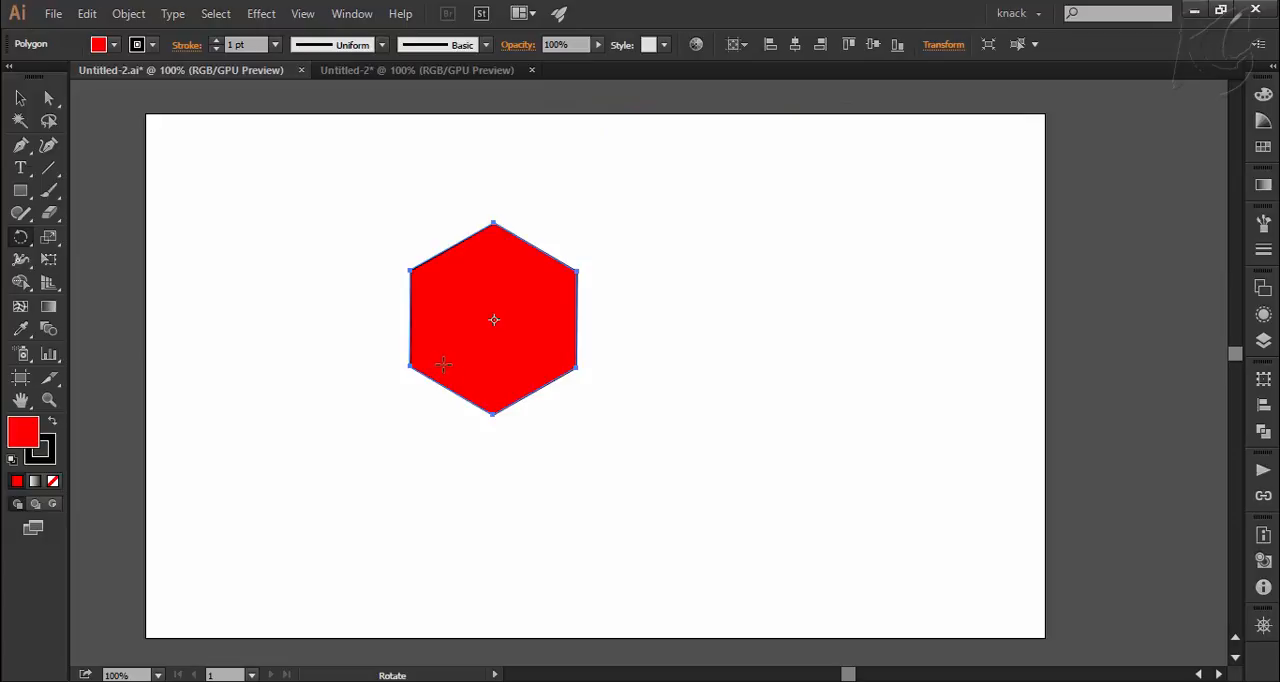
{"action": "mouse_move", "coordinate": [494, 420]}
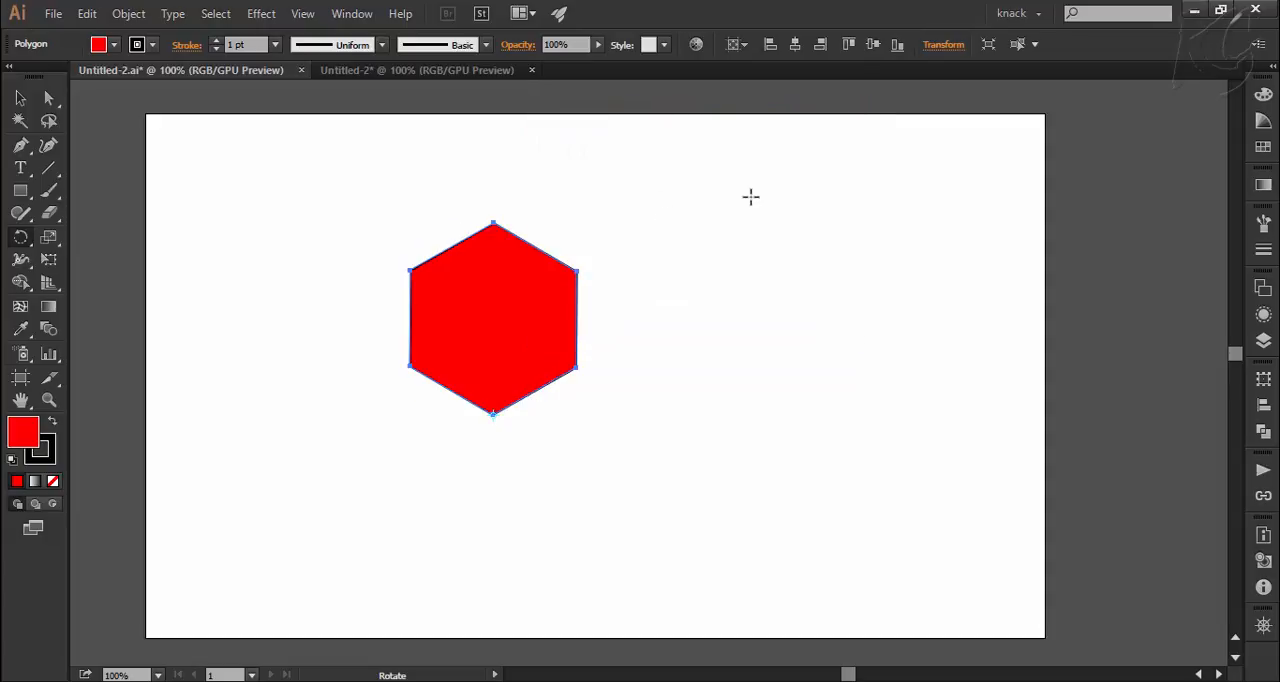
Show the Transform panel listing the hexagon's position, 179 × 206 pt size and 0° angle
{"action": "left_click", "coordinate": [944, 44]}
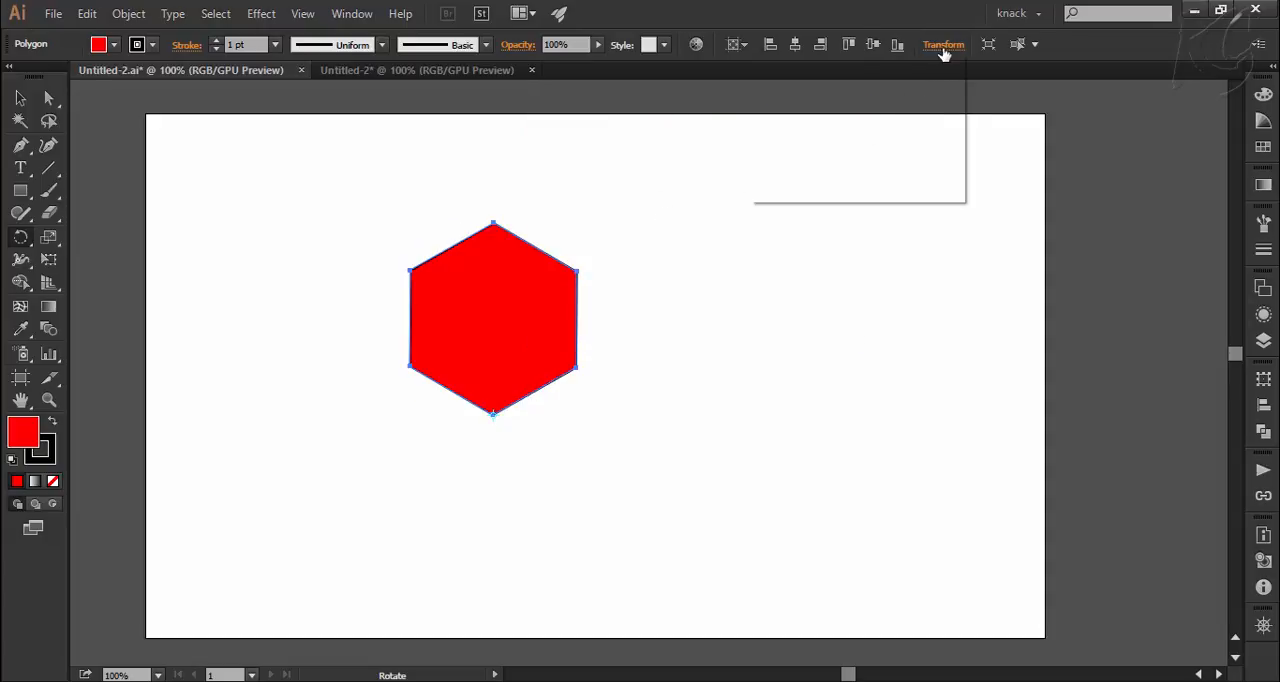
{"action": "left_click", "coordinate": [943, 44]}
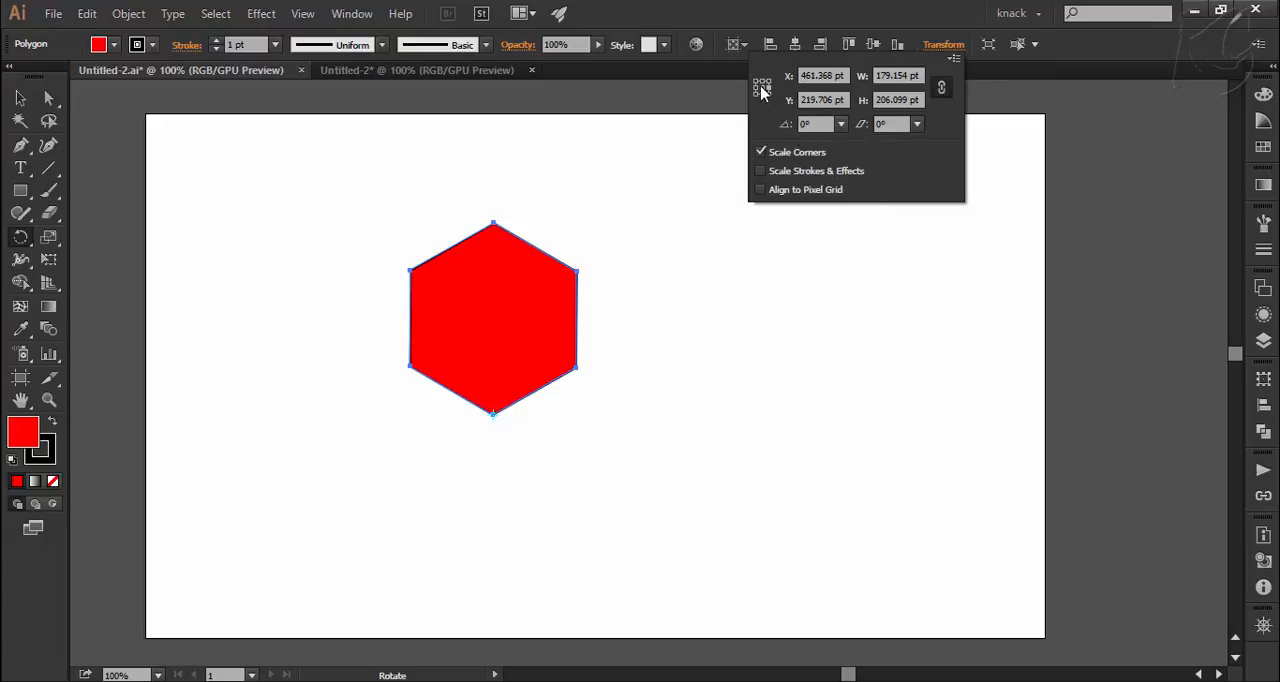
{"action": "mouse_move", "coordinate": [766, 111]}
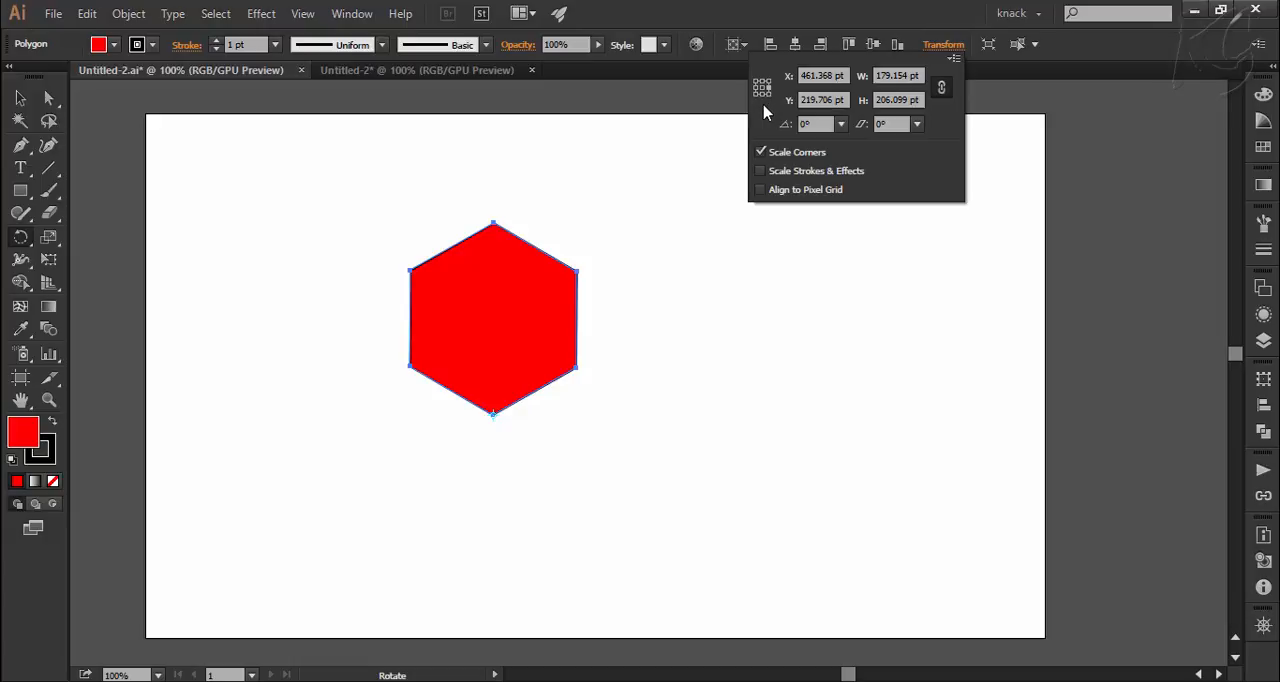
{"action": "mouse_move", "coordinate": [760, 131]}
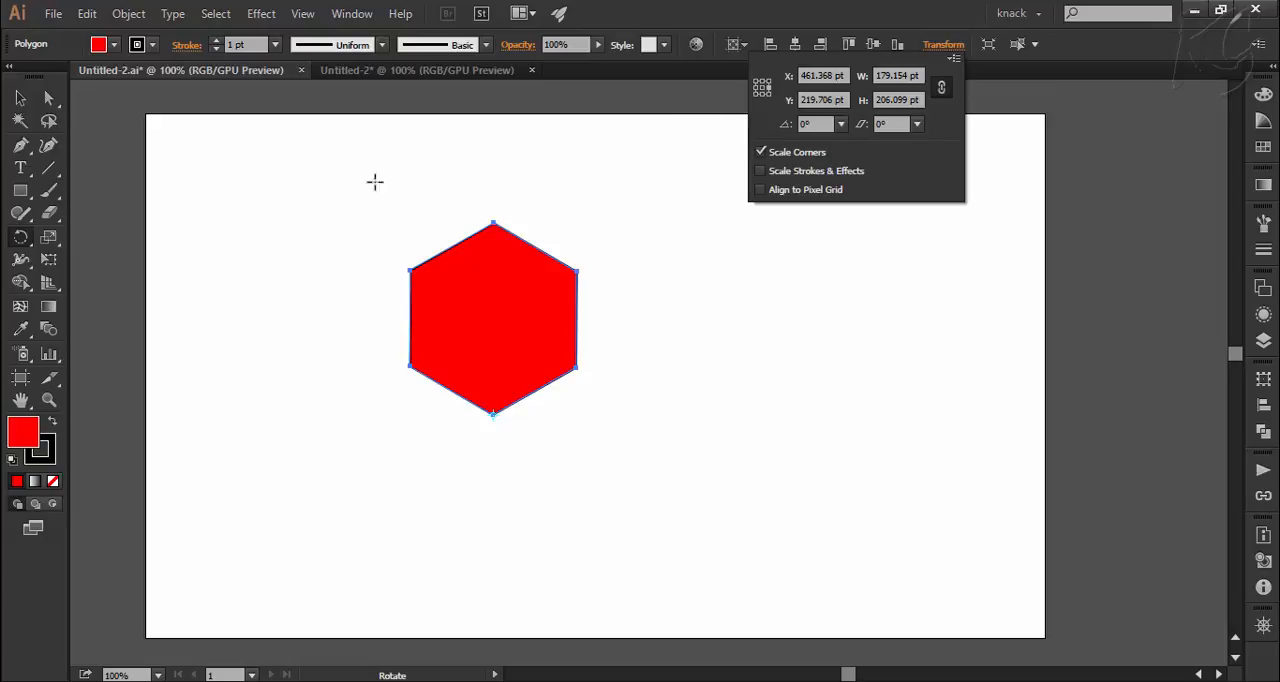
{"action": "mouse_move", "coordinate": [22, 237]}
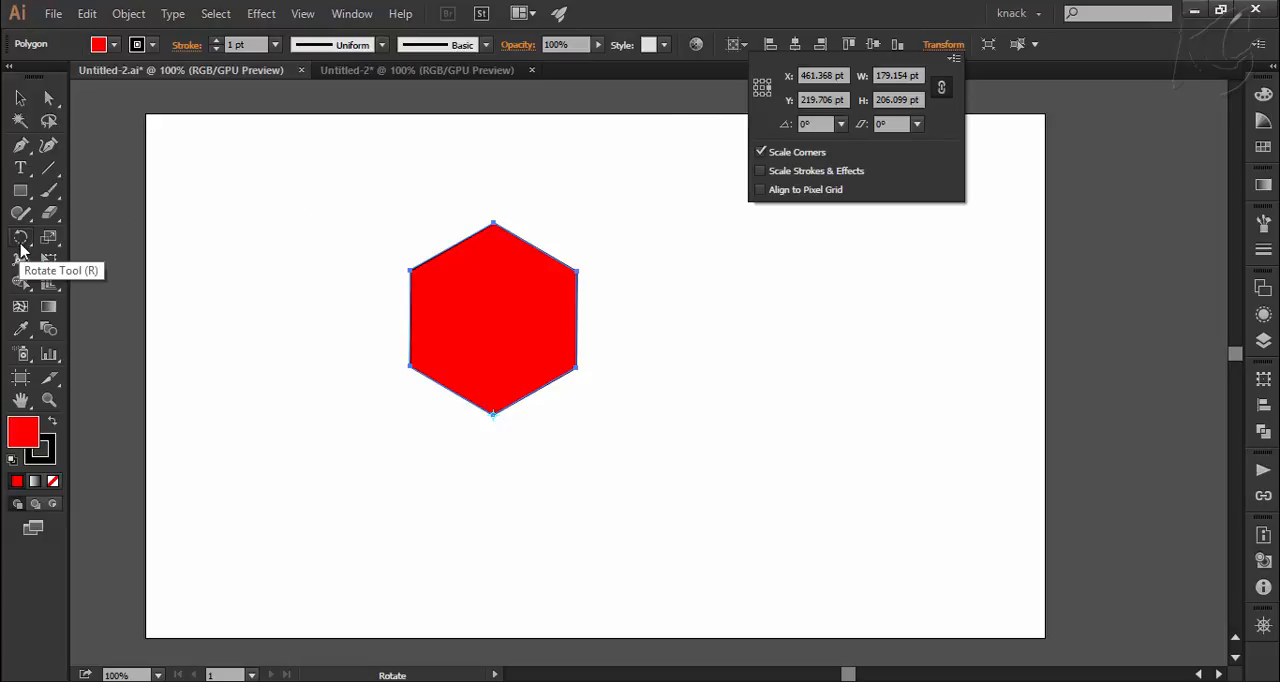
{"action": "mouse_move", "coordinate": [252, 261]}
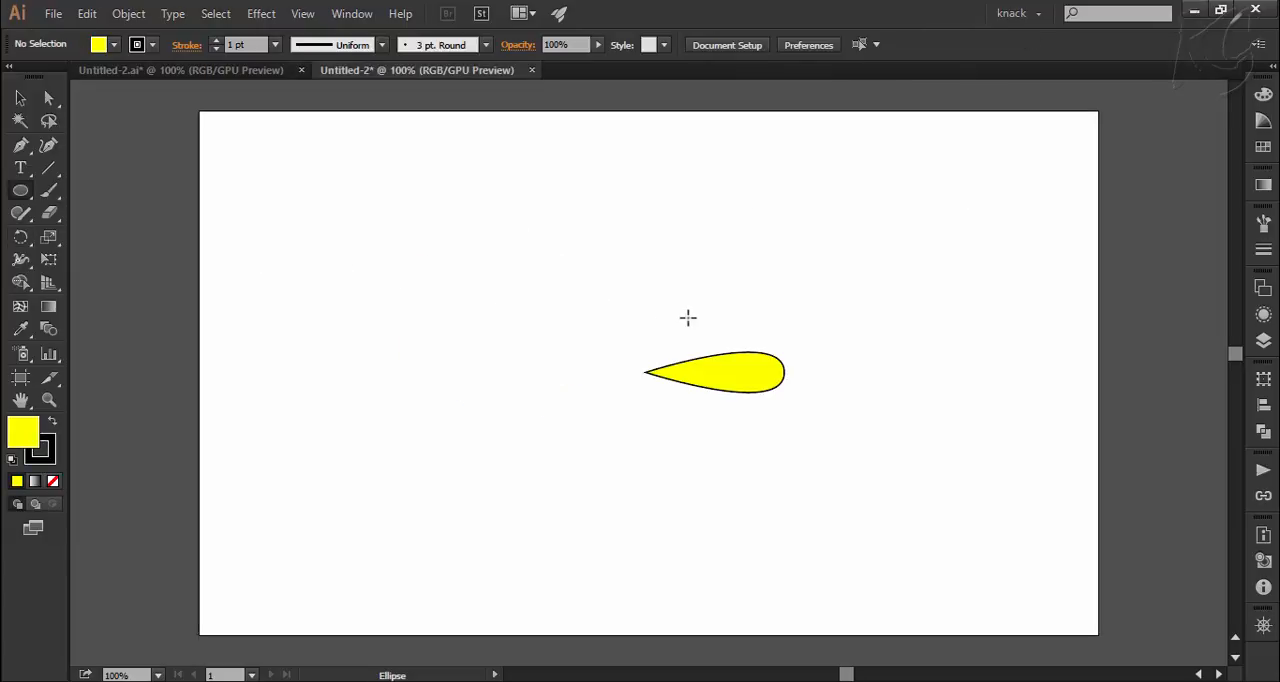
{"action": "mouse_move", "coordinate": [443, 261]}
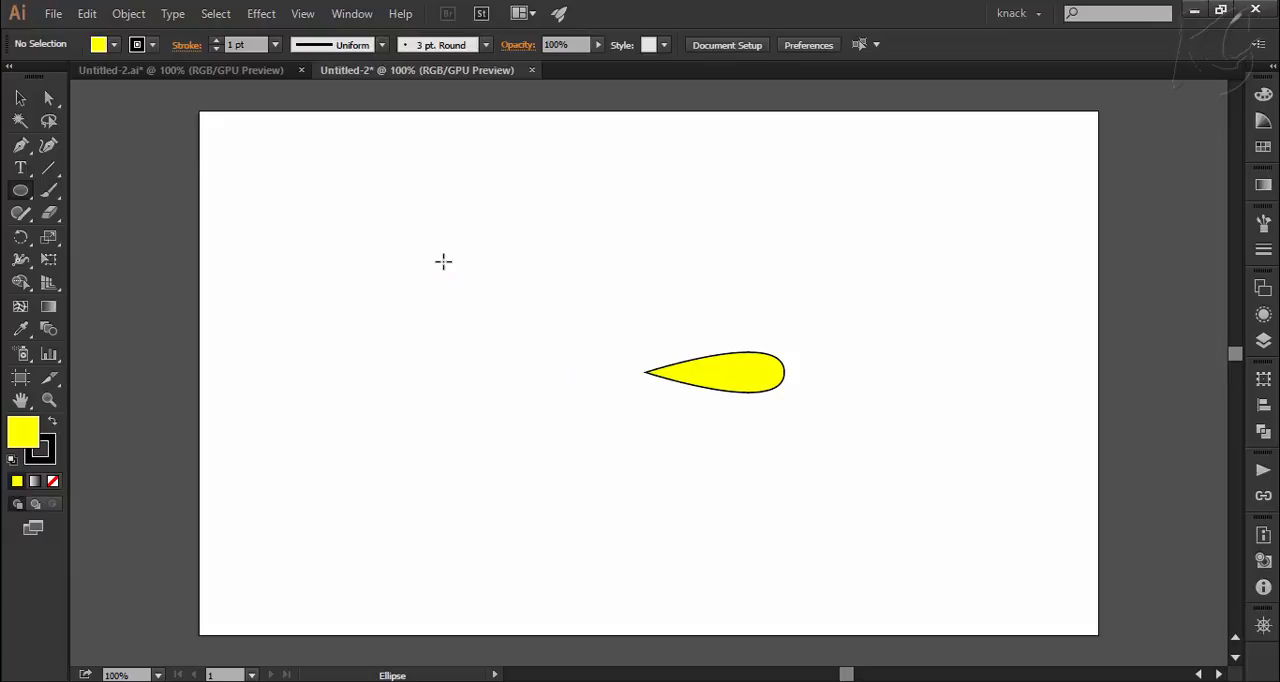
Draw a small yellow circle at the leaf's rounded end for the flower centre
{"action": "left_click_drag", "start_coordinate": [443, 262], "coordinate": [490, 305]}
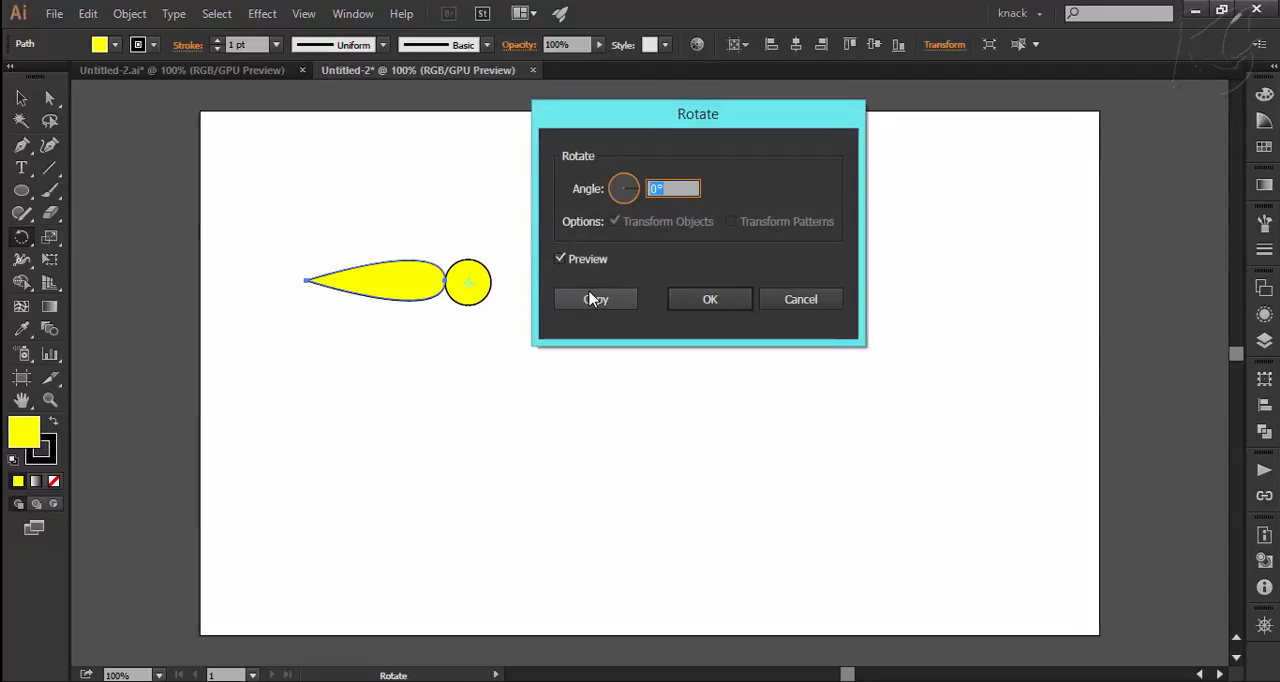
{"action": "mouse_move", "coordinate": [631, 221]}
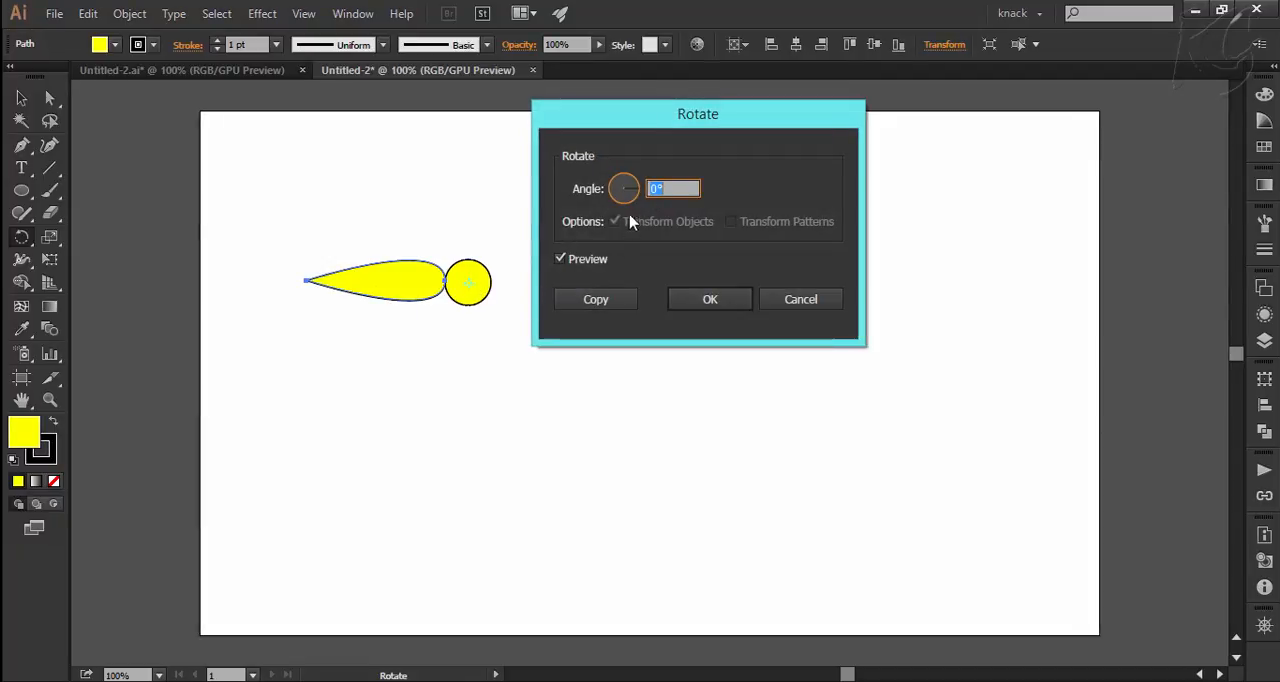
Create a copy of the yellow leaf rotated 72° around the circle's centre
{"action": "type", "text": "72"}
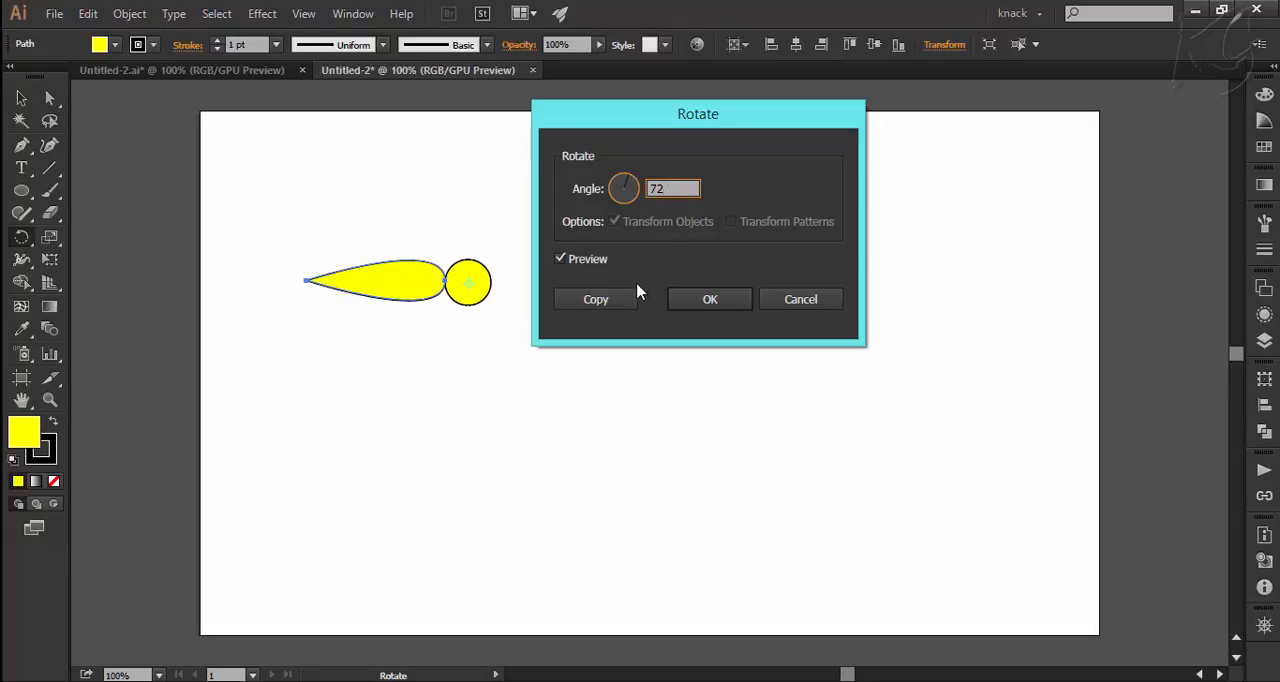
{"action": "left_click", "coordinate": [595, 299]}
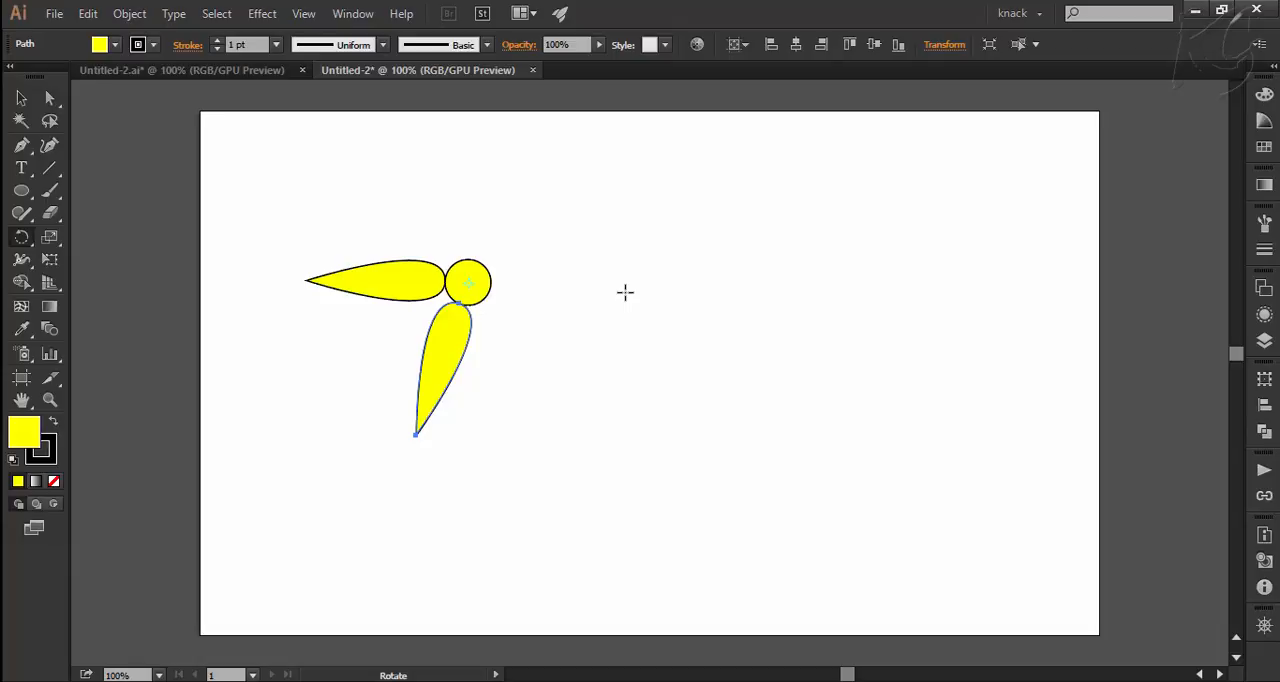
{"action": "mouse_move", "coordinate": [626, 292]}
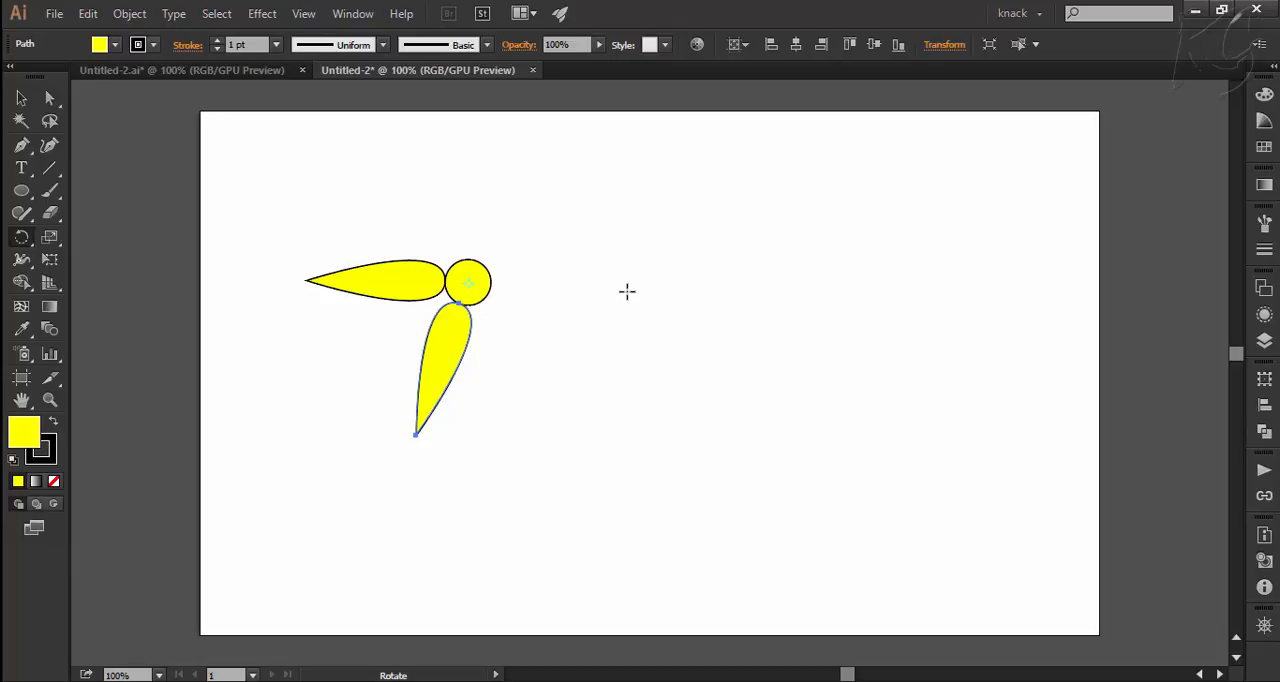
{"action": "left_click", "coordinate": [466, 282]}
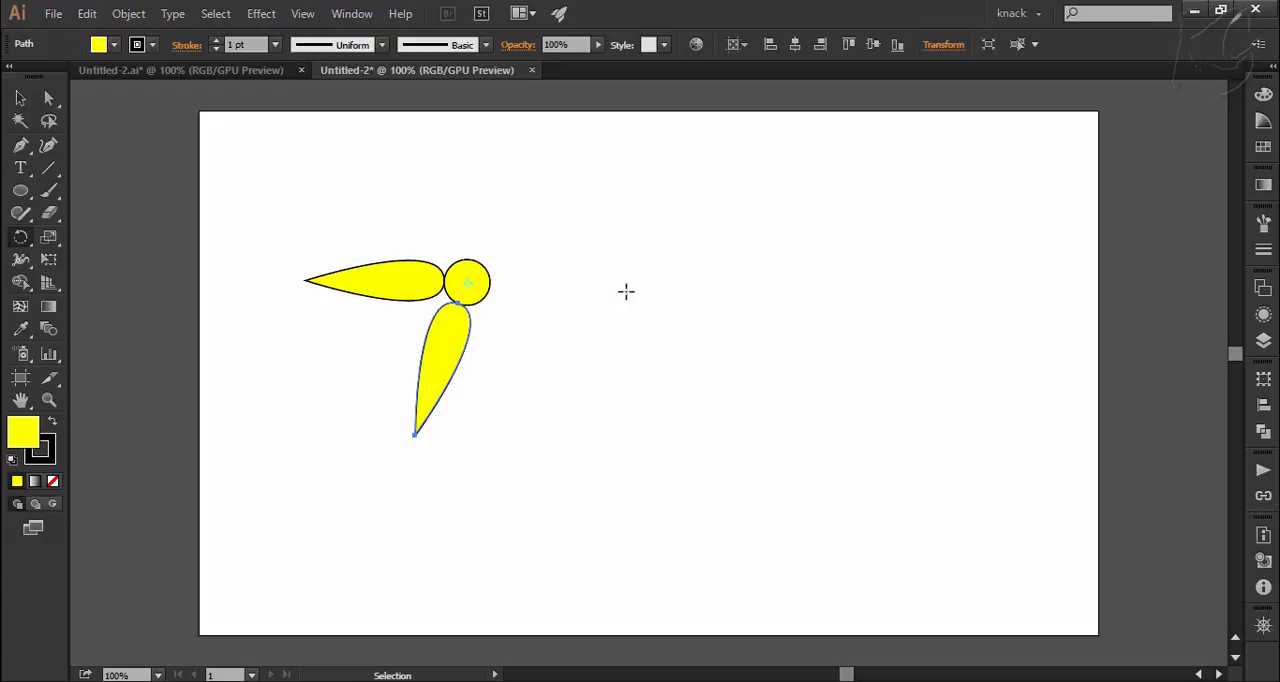
Repeat the 72° rotated copy to fill out the five-petal flower and deselect
{"action": "left_click_drag", "start_coordinate": [470, 290], "coordinate": [595, 378]}
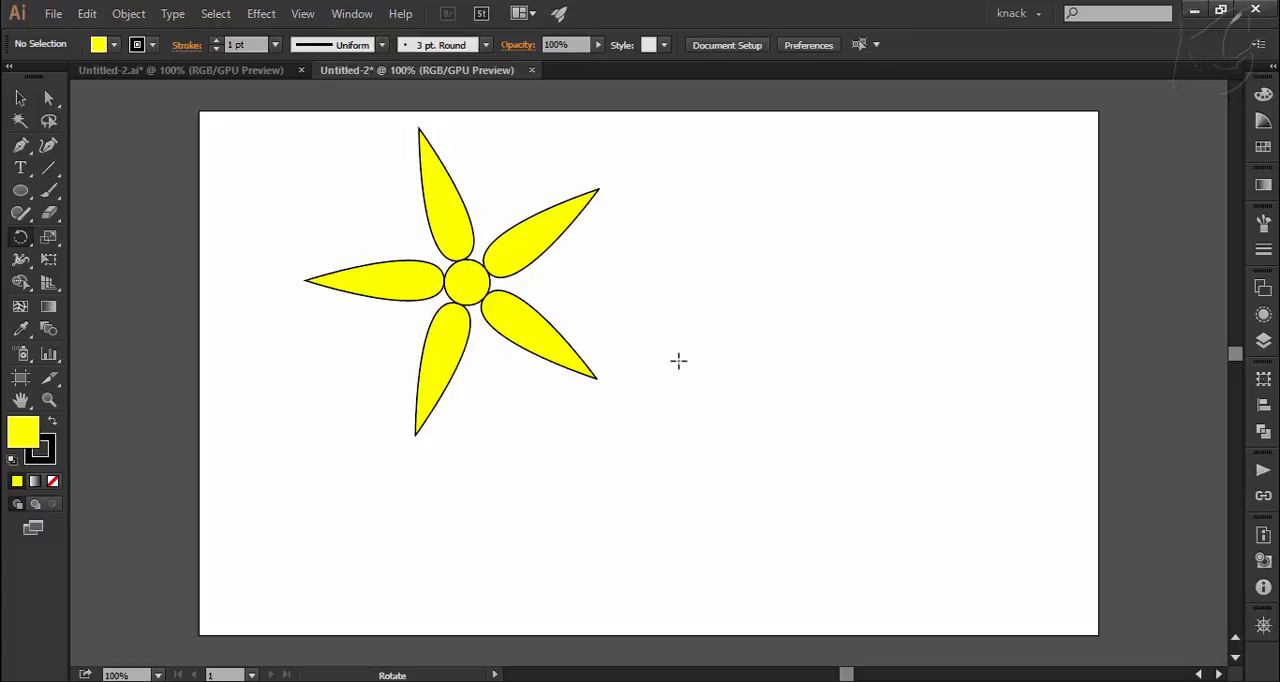
{"action": "mouse_move", "coordinate": [686, 358]}
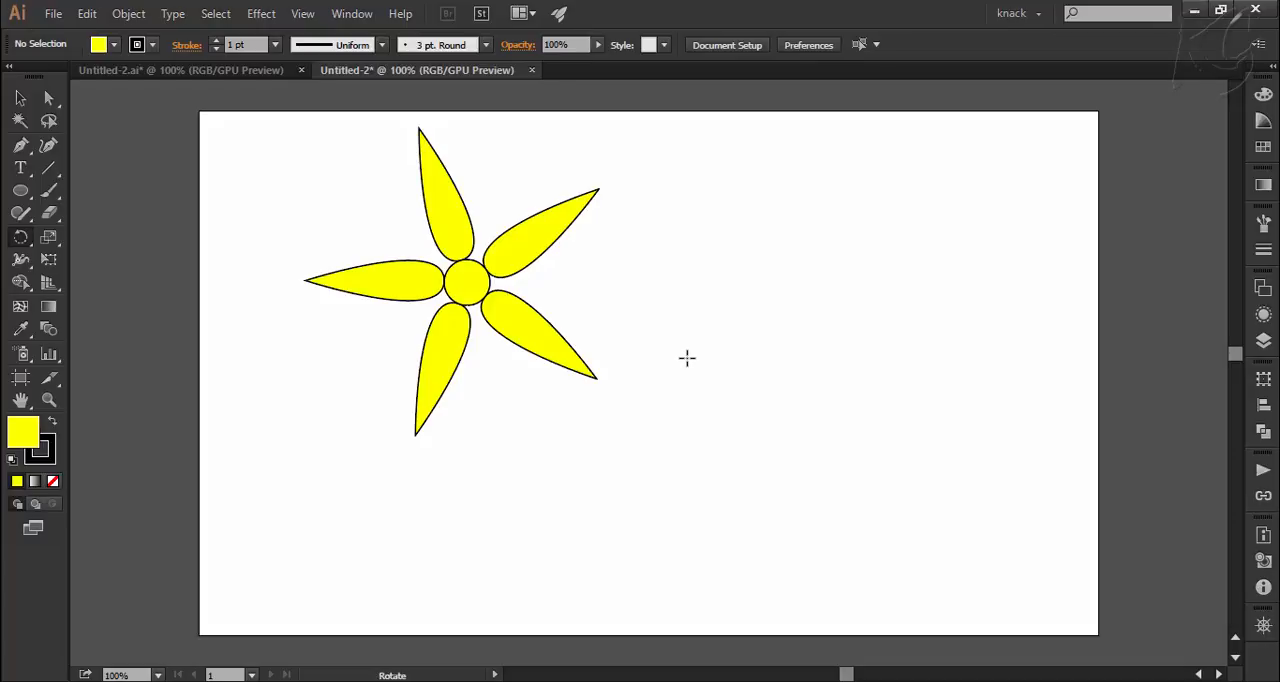